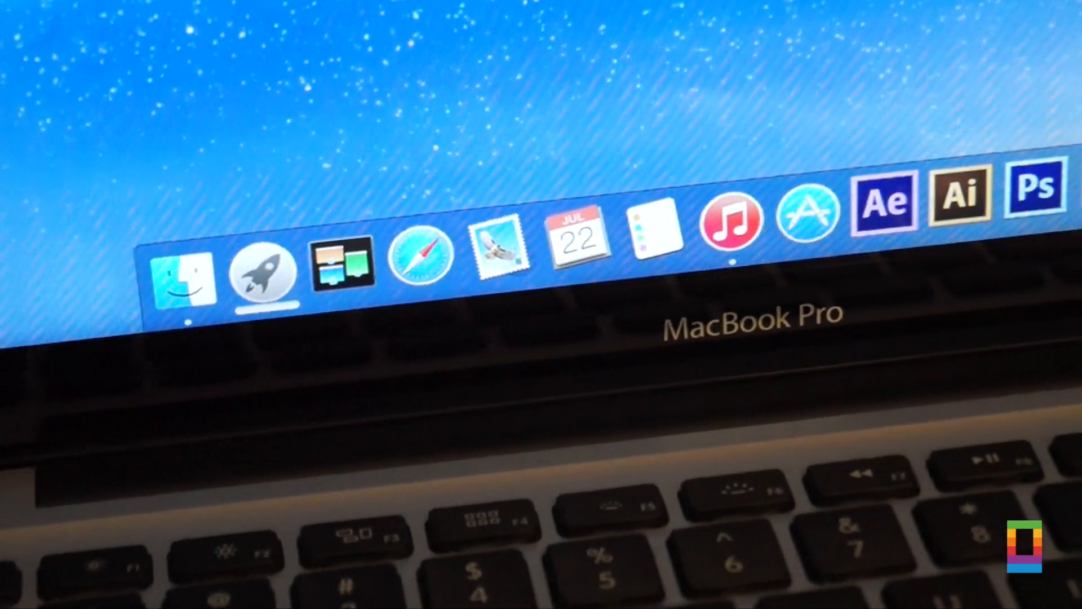
Launch QuickTime Player from the Dock with the News Roundup video loaded
click(420, 254)
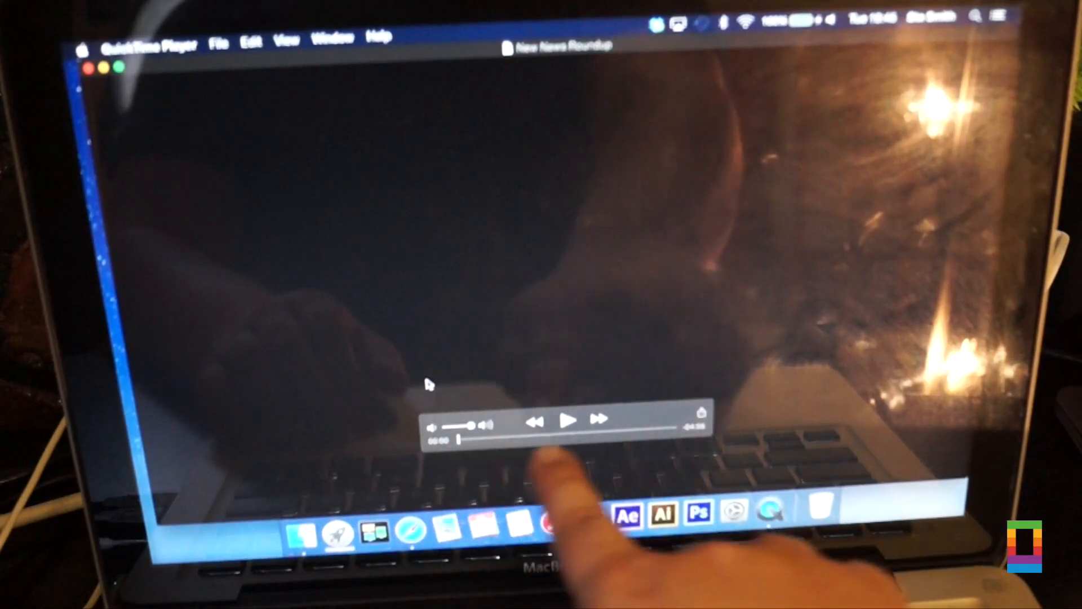
Play the news roundup video, then pause it
click(568, 419)
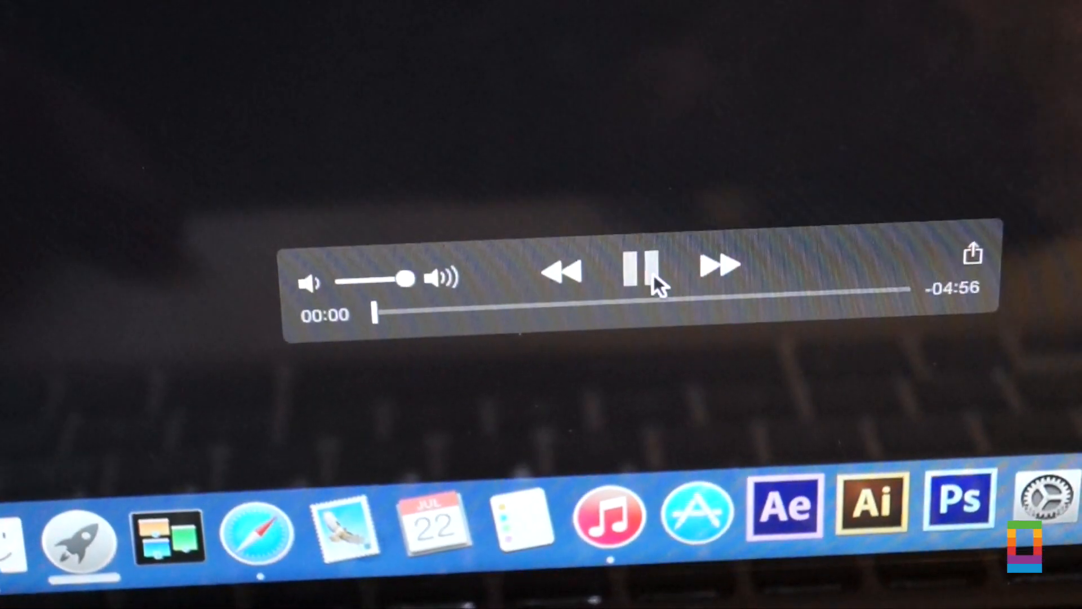
click(972, 255)
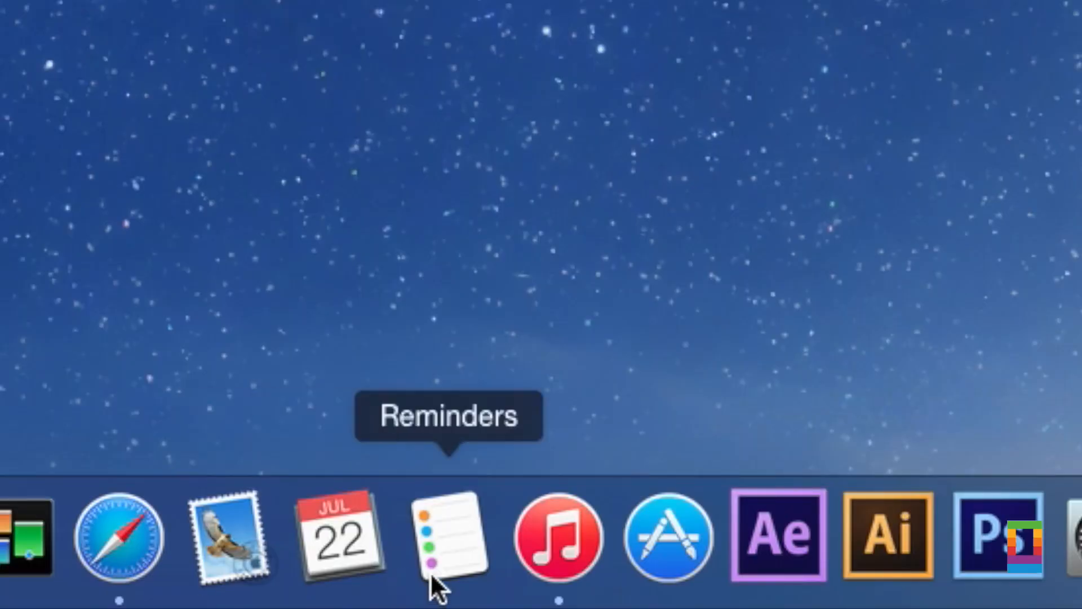
Launch iTunes, collapse the Paradise Valley album details and switch to the Playlists view
click(556, 539)
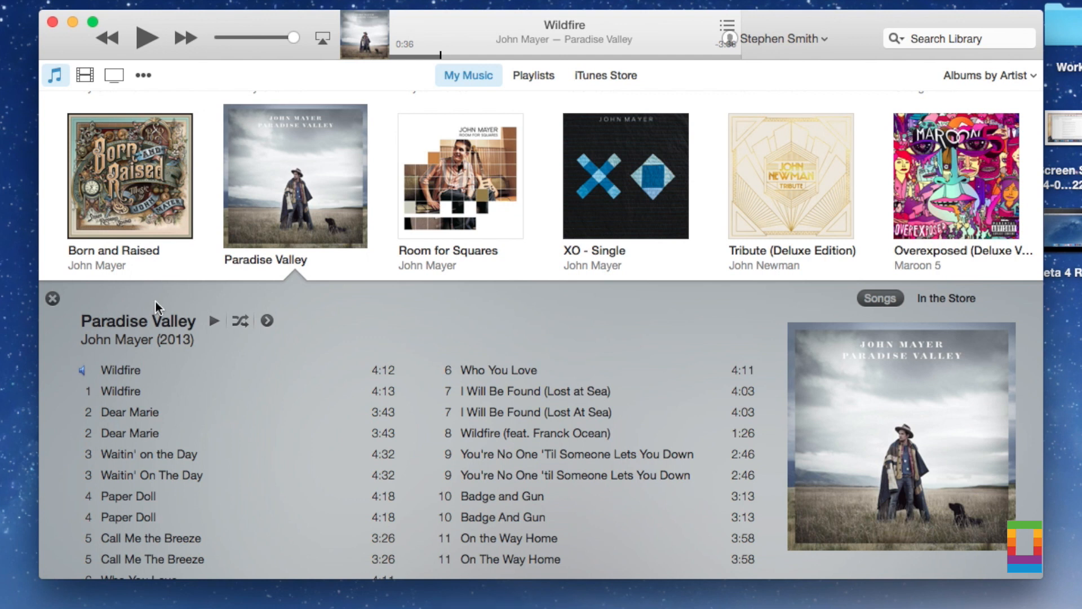
click(51, 297)
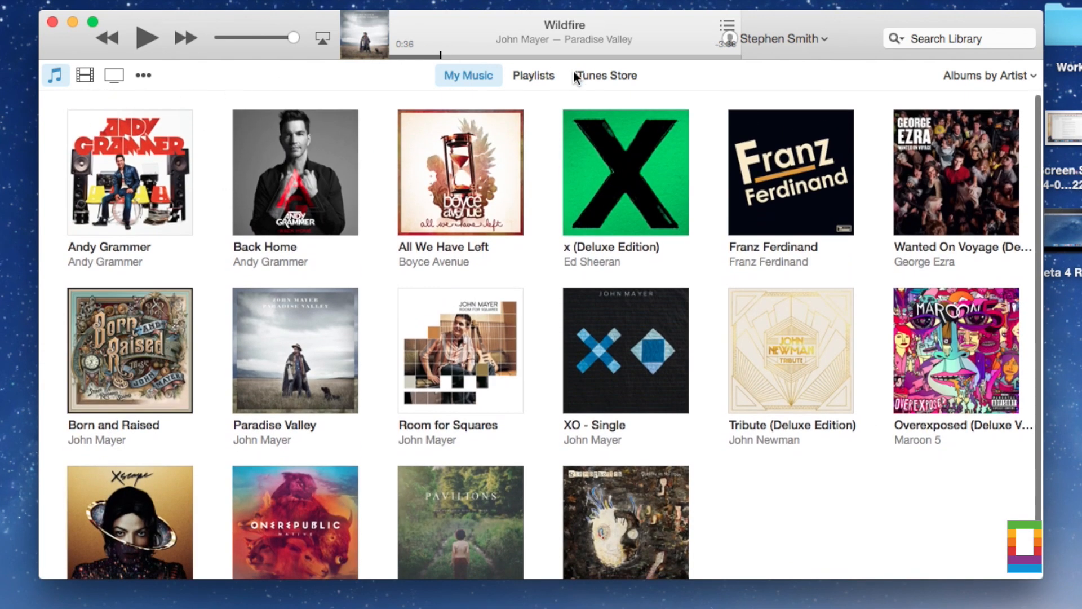
click(533, 76)
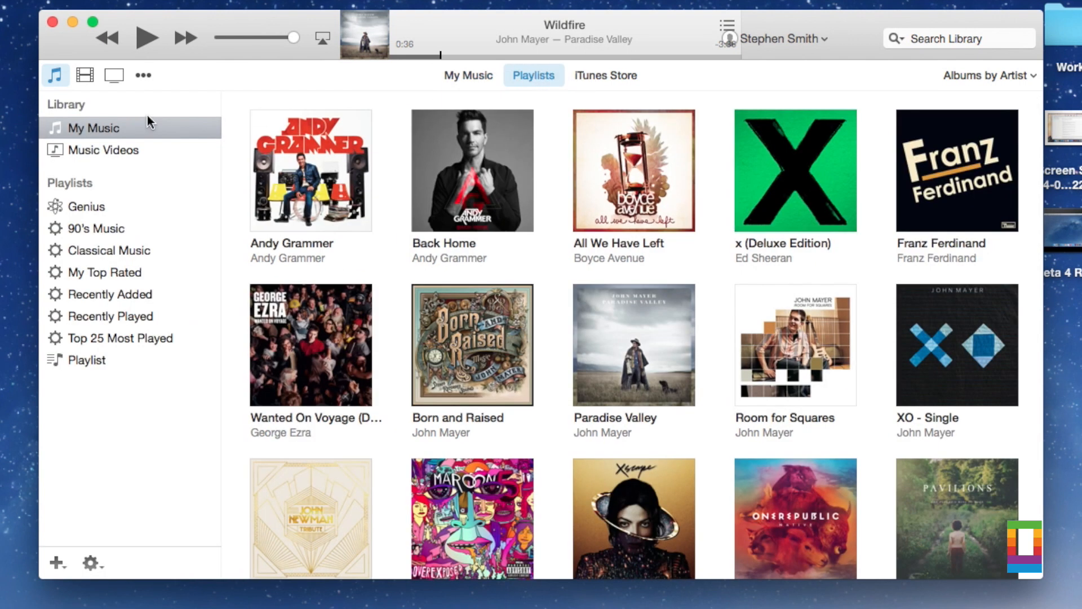
mouse_move(616, 104)
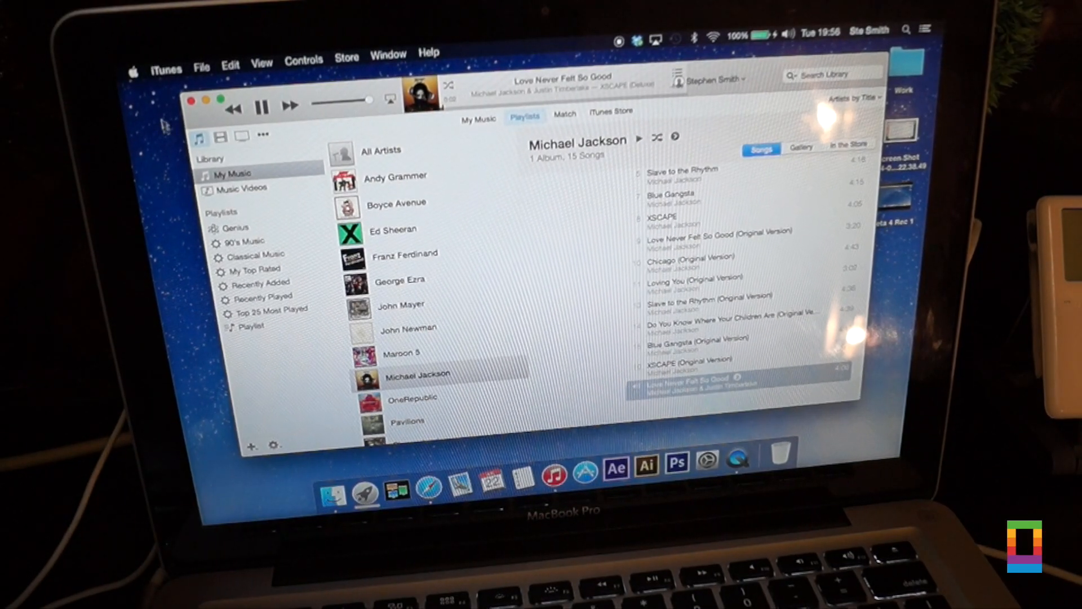
Bring up the Window menu to reach the Equalizer
click(389, 54)
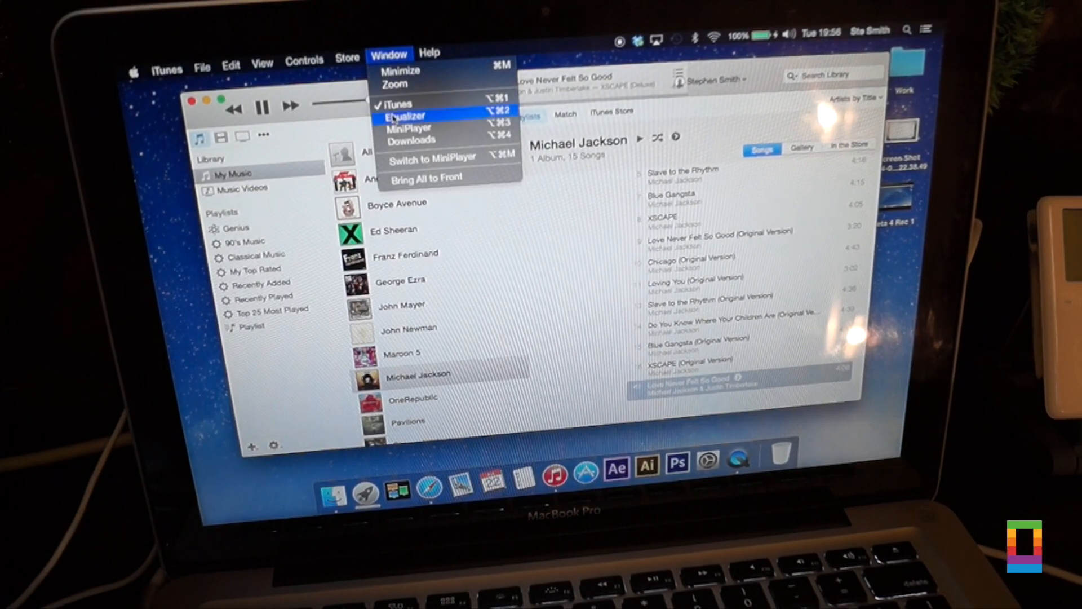